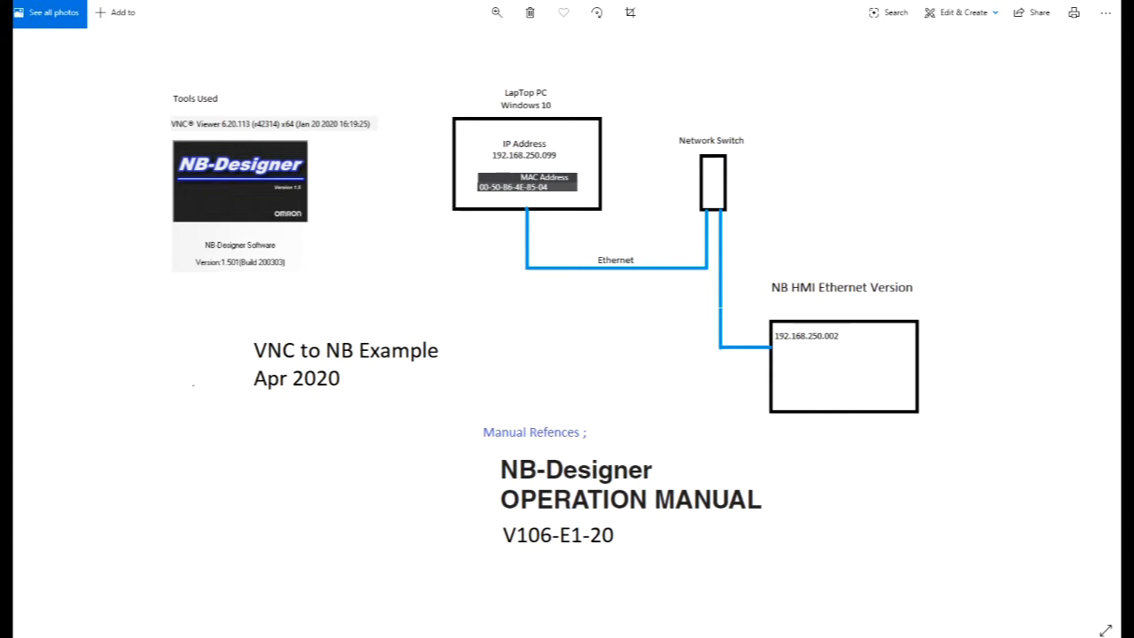
pyautogui.moveTo(260, 35)
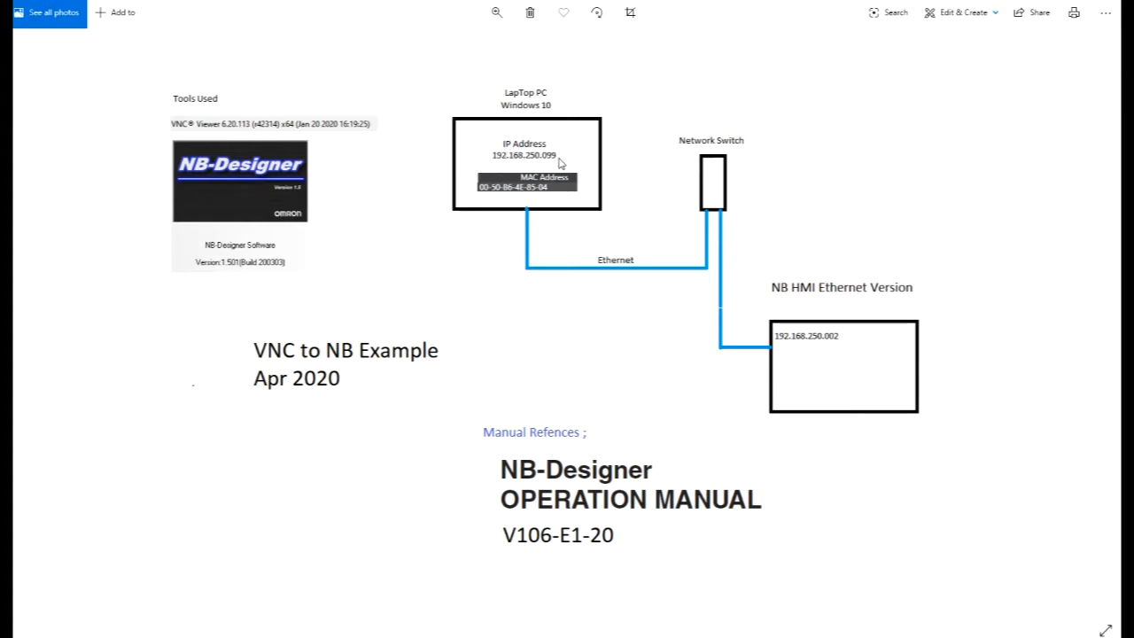
pyautogui.moveTo(567, 163)
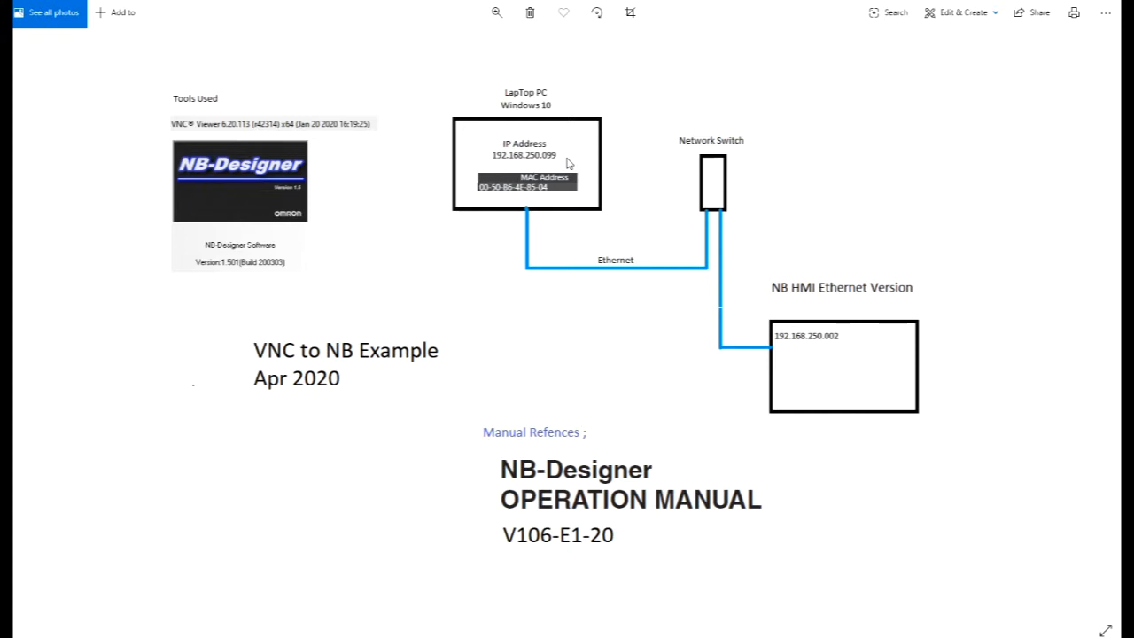
pyautogui.moveTo(723, 202)
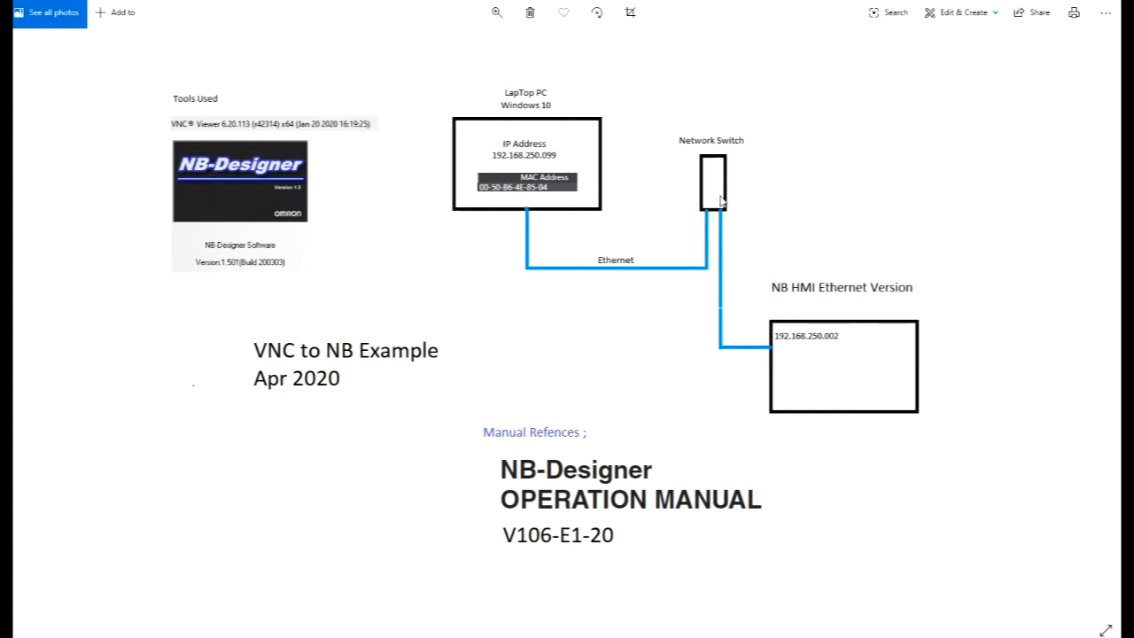
pyautogui.moveTo(783, 309)
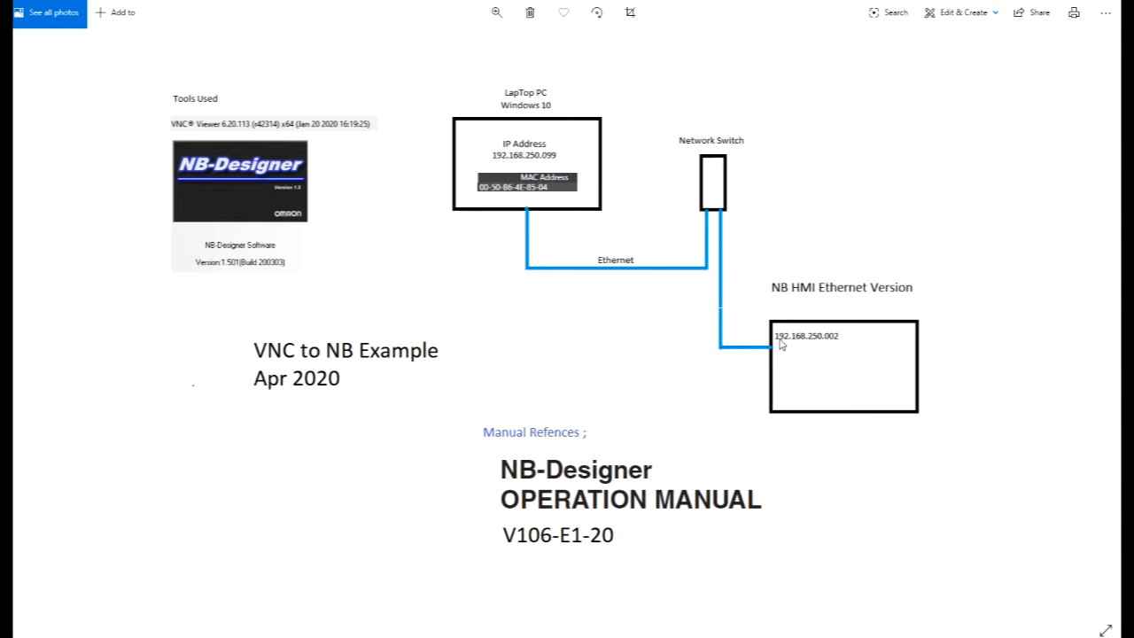
pyautogui.moveTo(224, 126)
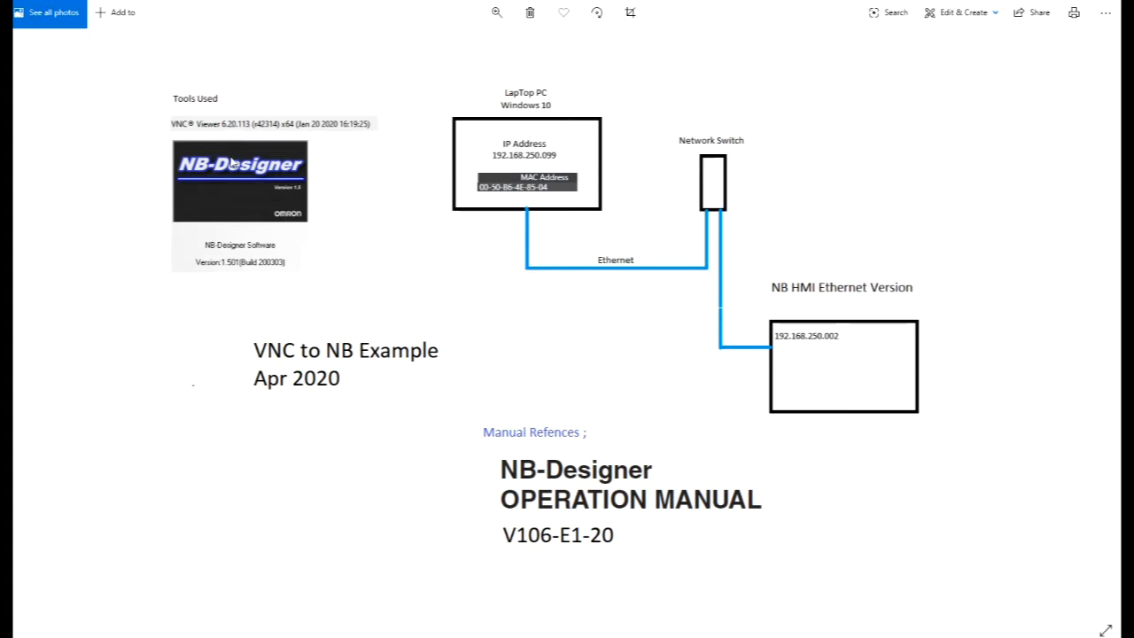
pyautogui.moveTo(297, 195)
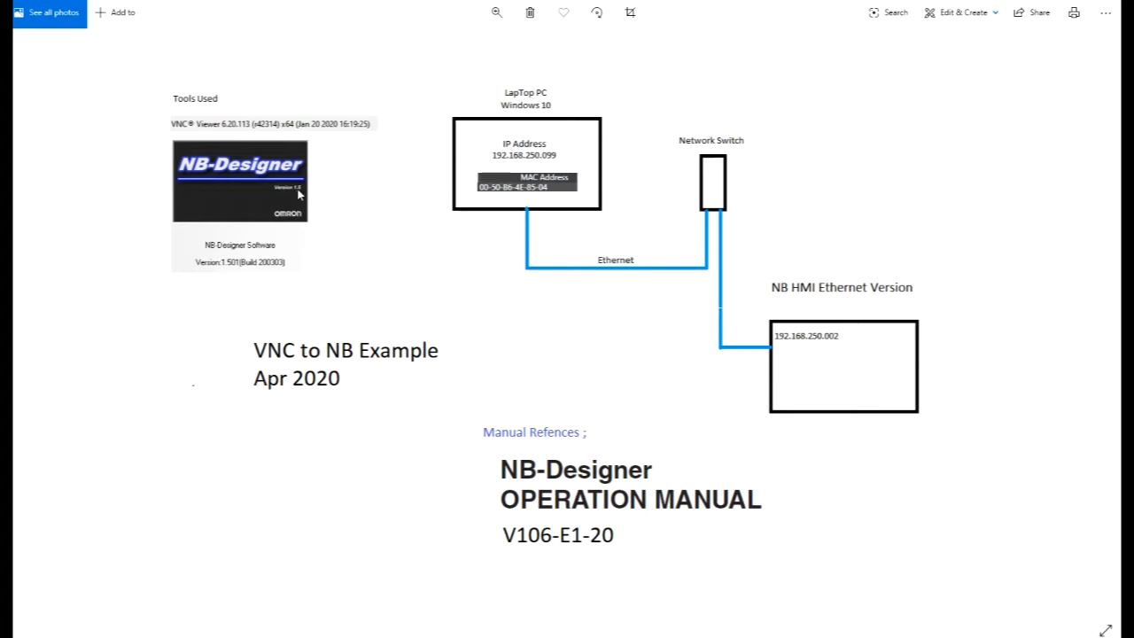
pyautogui.moveTo(540, 482)
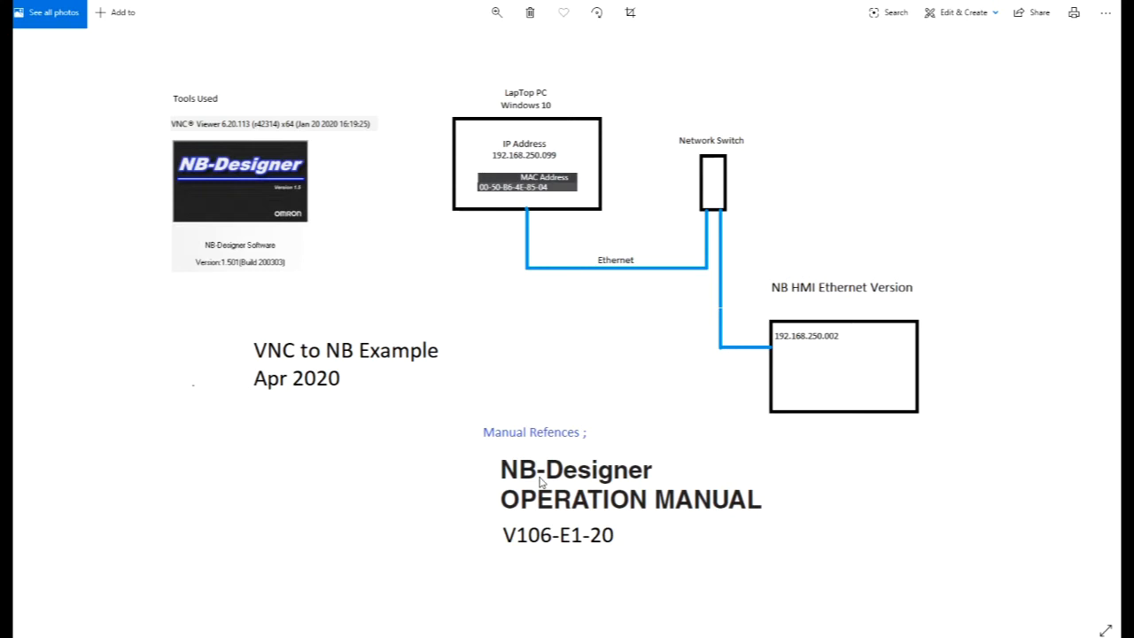